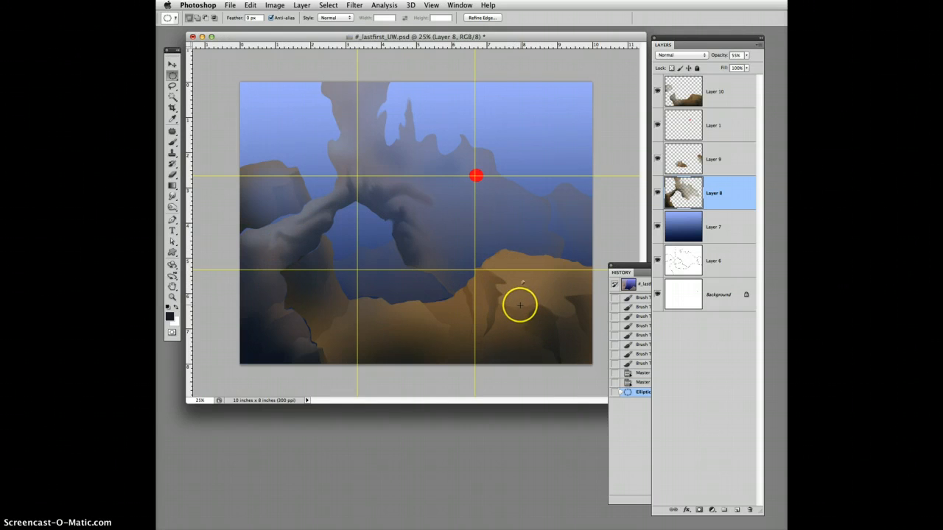
{"action": "mouse_move", "coordinate": [298, 295]}
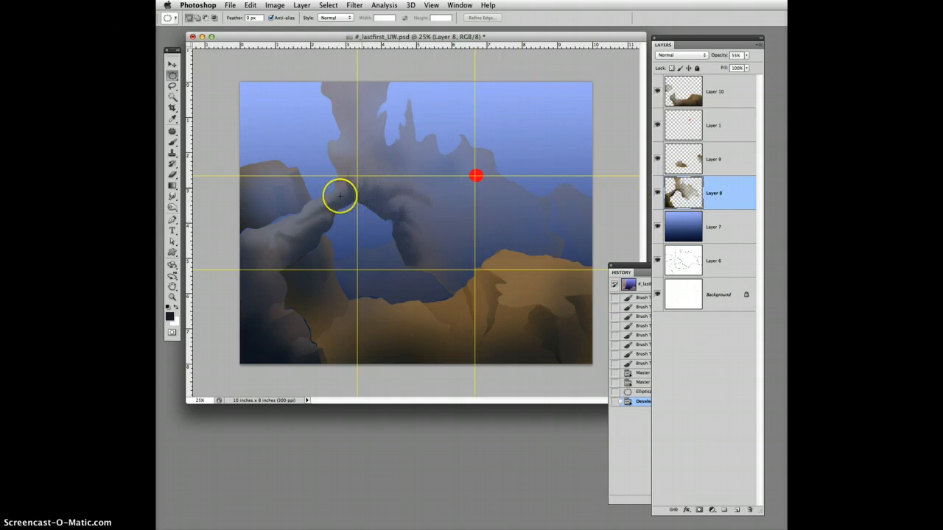
- Raise Layer 8's opacity so the rock arch reads solidly against the sky
{"action": "left_click", "coordinate": [747, 56]}
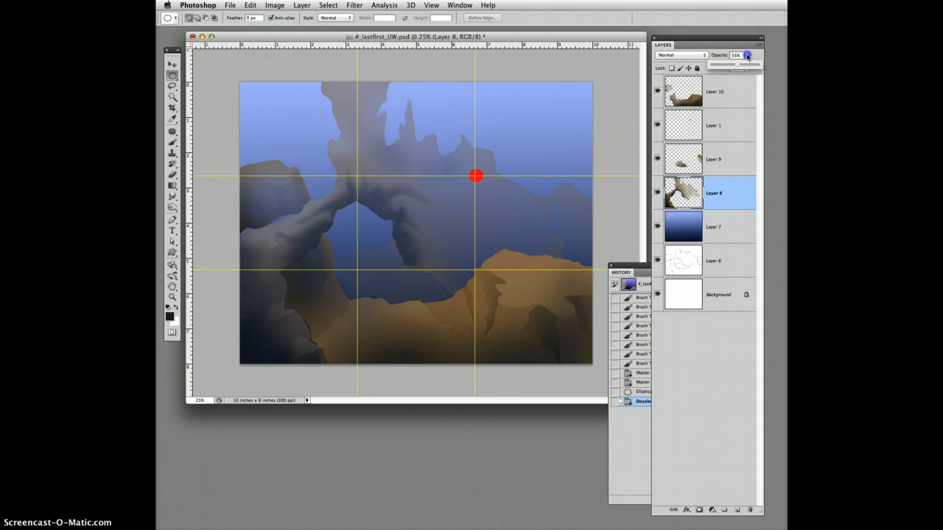
{"action": "left_click_drag", "start_coordinate": [736, 66], "coordinate": [752, 66]}
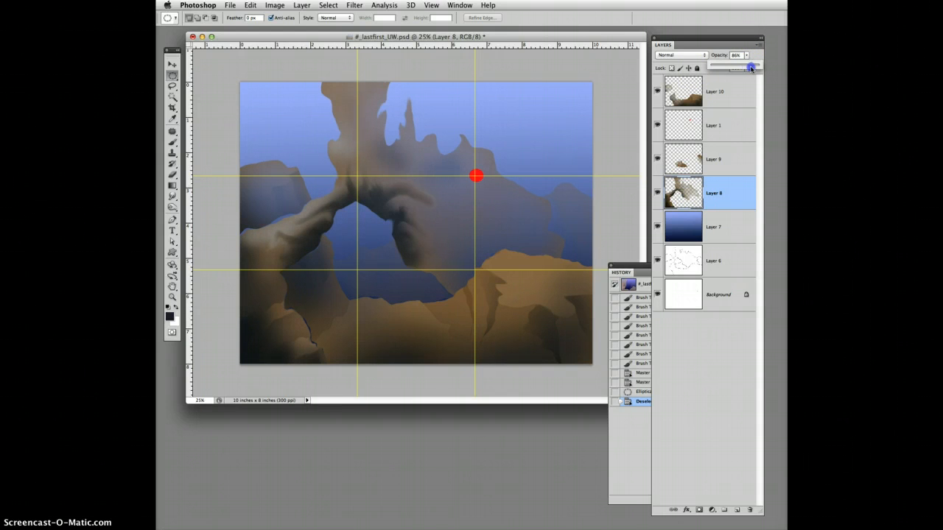
{"action": "left_click_drag", "start_coordinate": [750, 68], "coordinate": [755, 68]}
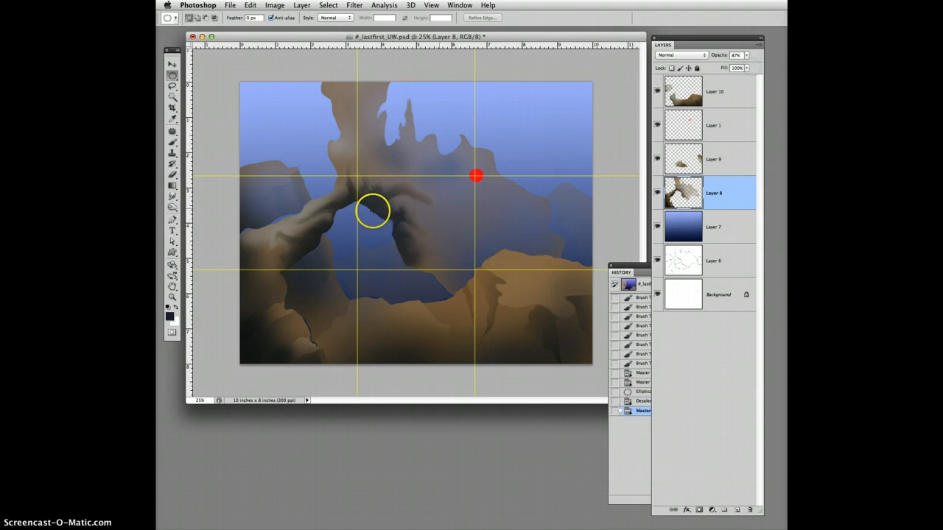
- Switch to the Dodge Tool to brighten the rock formations
{"action": "left_click", "coordinate": [172, 206]}
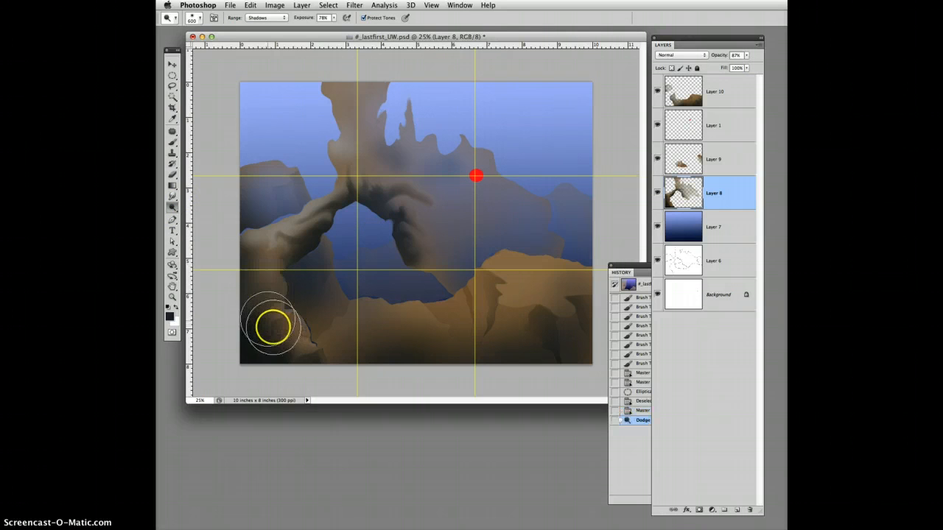
{"action": "mouse_move", "coordinate": [233, 183]}
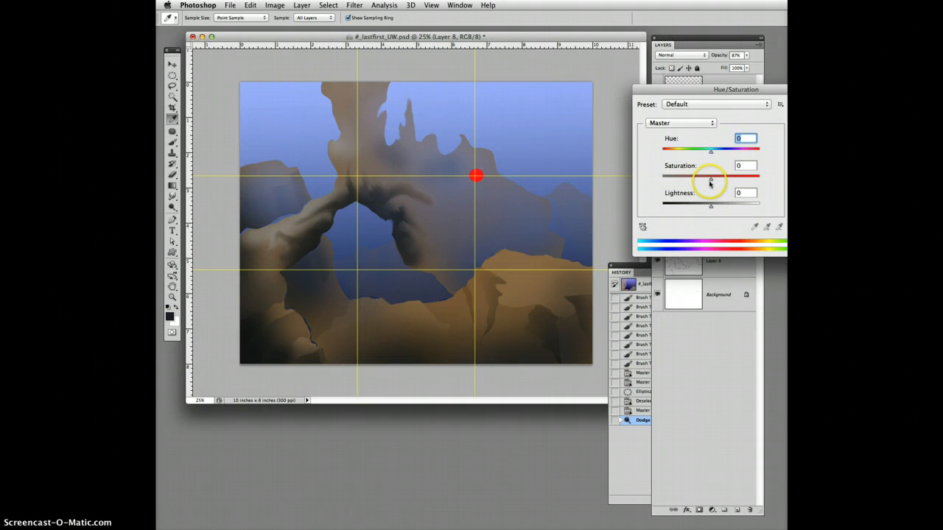
- Increase the rock layer's saturation to about +40 for richer orange-browns
{"action": "left_click_drag", "start_coordinate": [710, 183], "coordinate": [728, 183]}
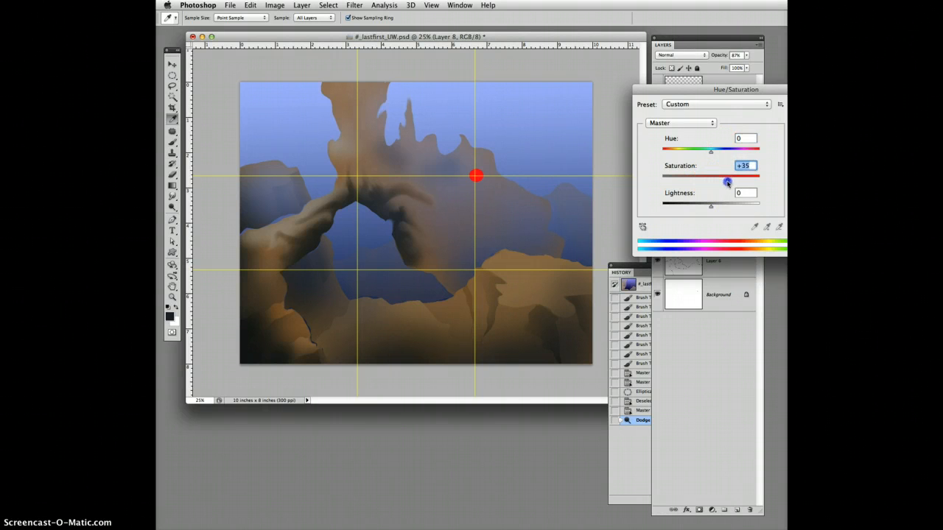
{"action": "left_click_drag", "start_coordinate": [728, 183], "coordinate": [734, 183]}
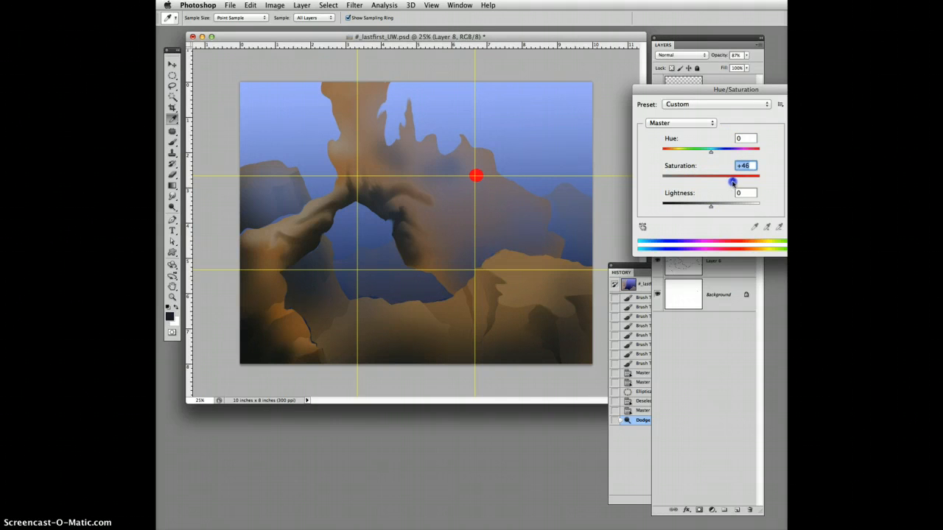
{"action": "left_click_drag", "start_coordinate": [732, 182], "coordinate": [710, 183]}
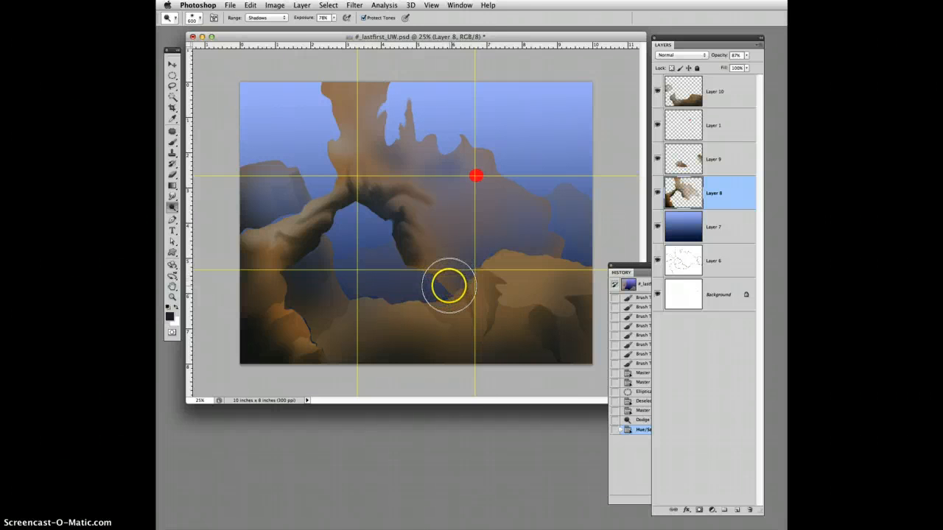
{"action": "mouse_move", "coordinate": [449, 291]}
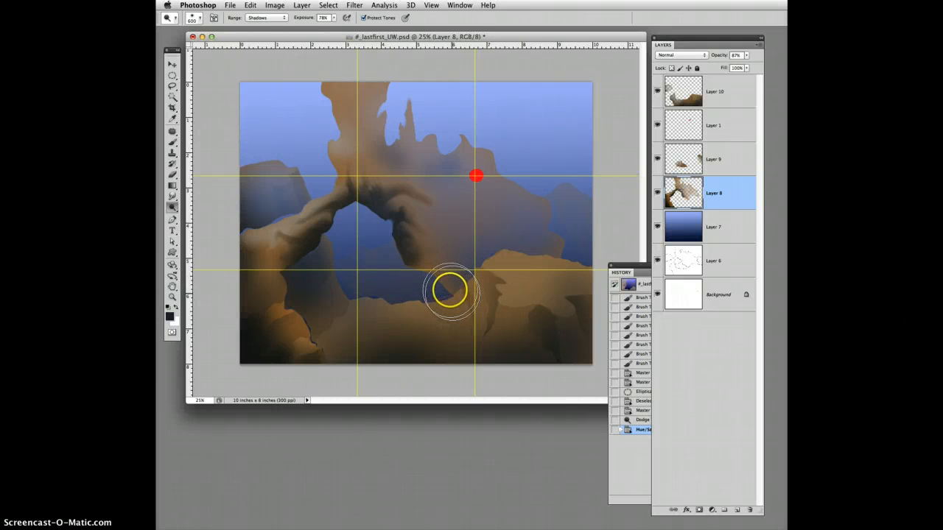
{"action": "mouse_move", "coordinate": [574, 162]}
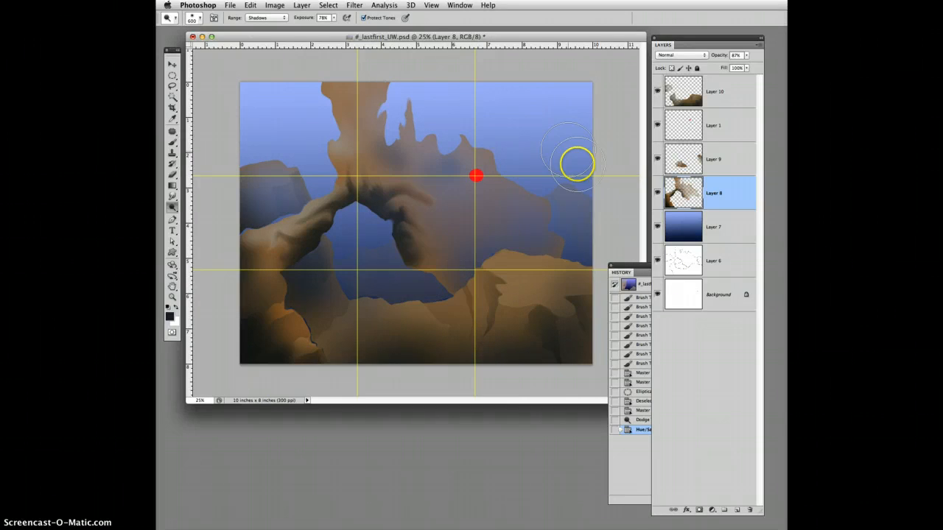
{"action": "mouse_move", "coordinate": [557, 224]}
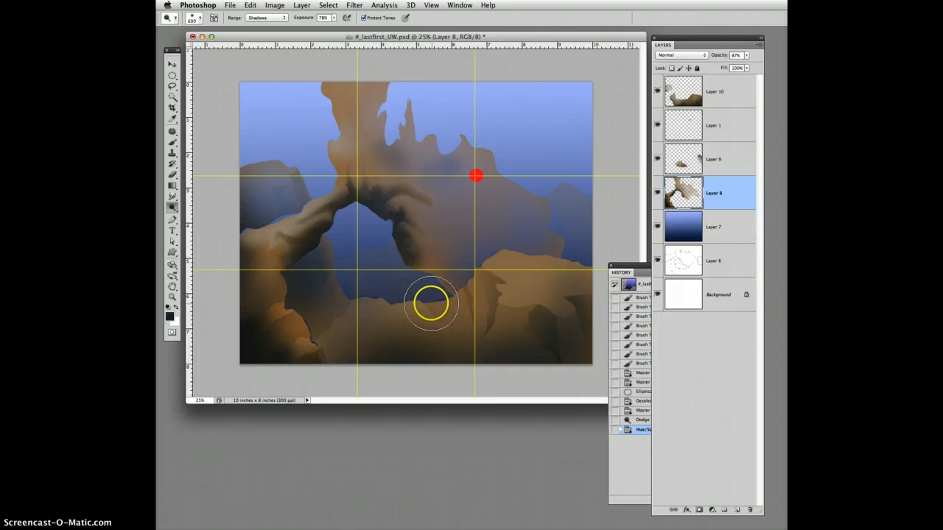
- Dodge the foreground rock near the bottom centre to brighten its highlights
{"action": "left_click_drag", "start_coordinate": [430, 302], "coordinate": [577, 304]}
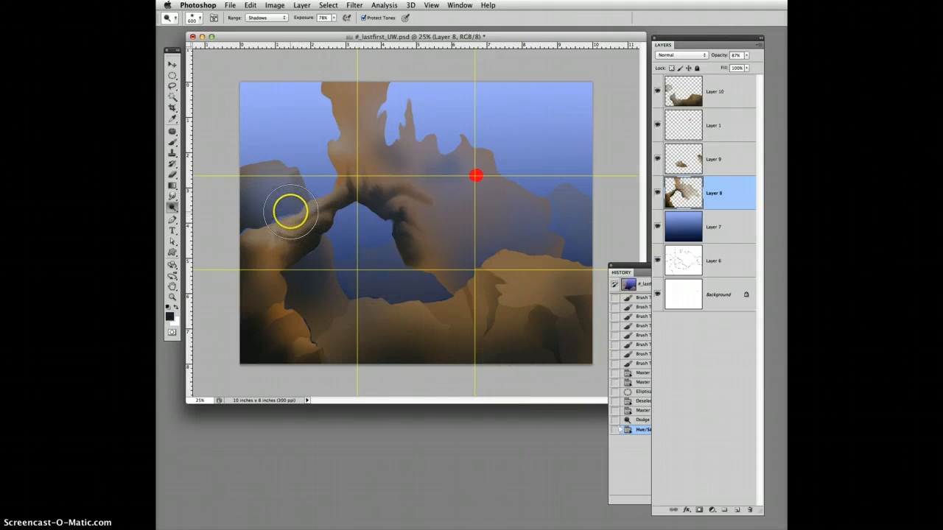
- Feather the elliptical selection over the lower-right foreground rocks via Select > Modify
{"action": "left_click", "coordinate": [171, 64]}
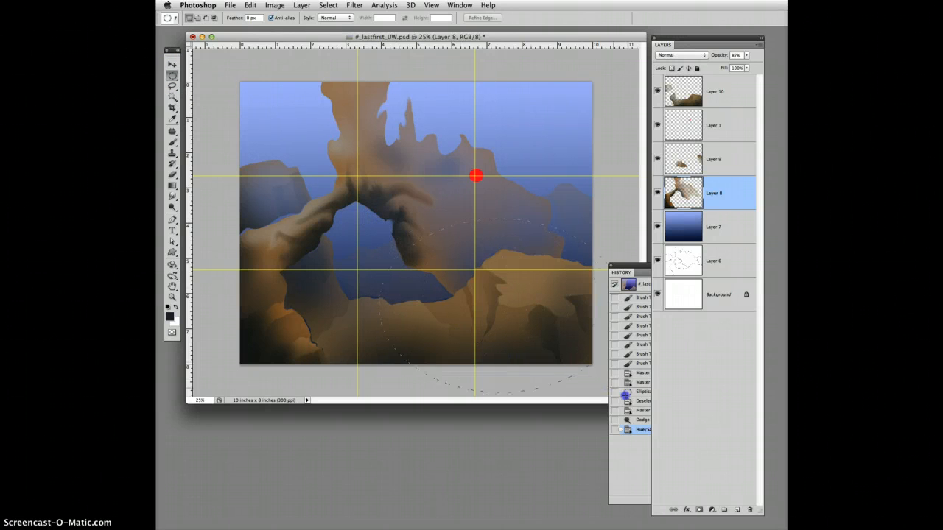
{"action": "key", "text": "cmd+d"}
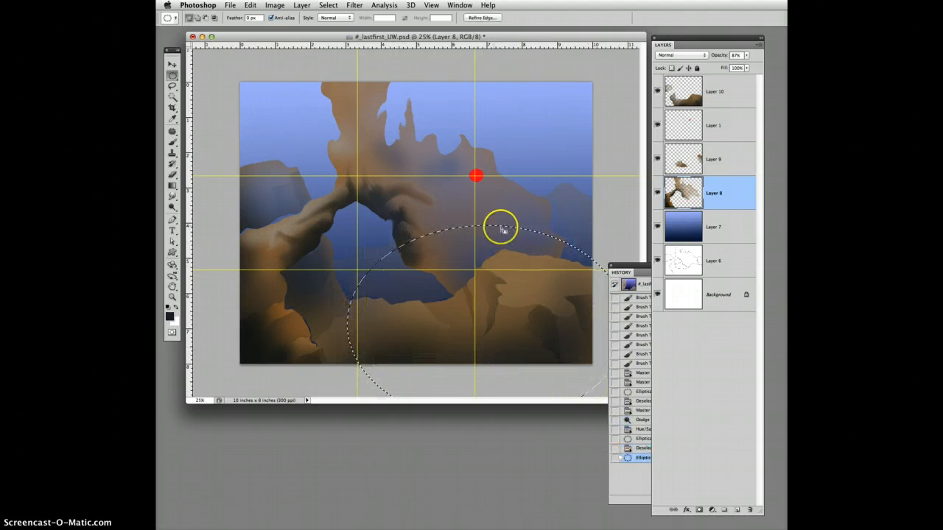
{"action": "mouse_move", "coordinate": [489, 295]}
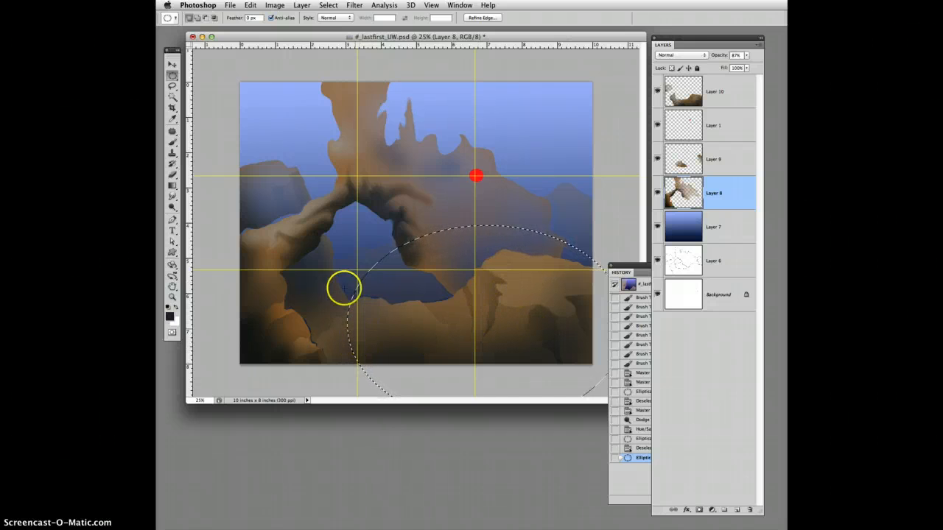
{"action": "left_click", "coordinate": [353, 5]}
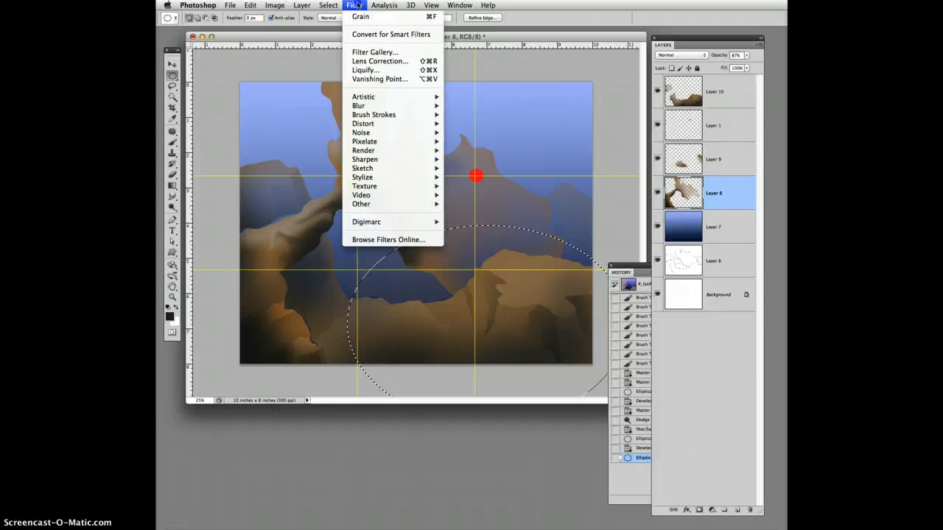
{"action": "left_click", "coordinate": [327, 6]}
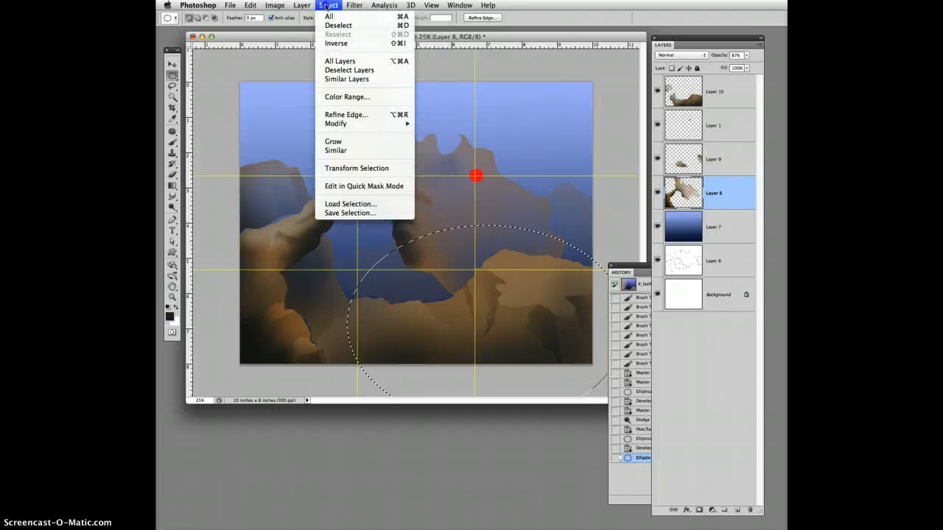
{"action": "mouse_move", "coordinate": [336, 124]}
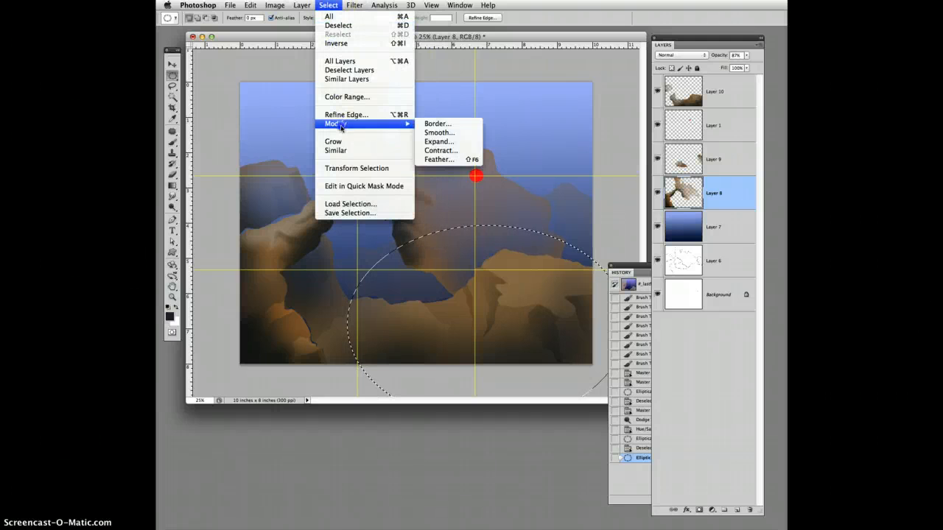
{"action": "left_click", "coordinate": [439, 159]}
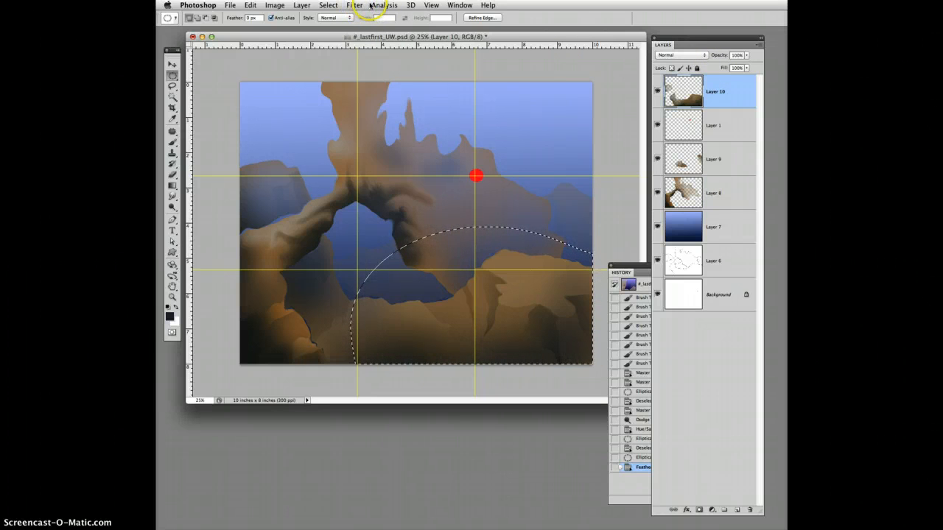
- Apply the Grain filter inside the feathered selection on the top layer
{"action": "left_click", "coordinate": [355, 6]}
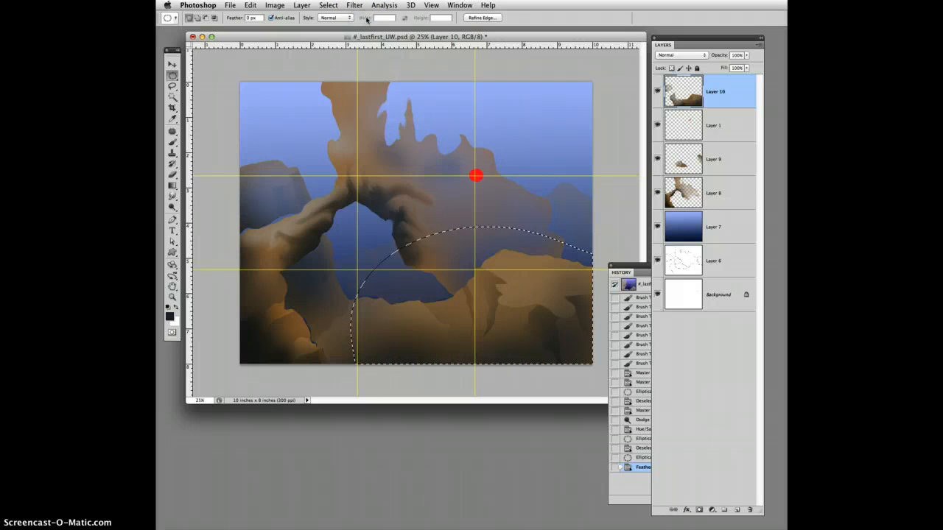
{"action": "left_click", "coordinate": [468, 277]}
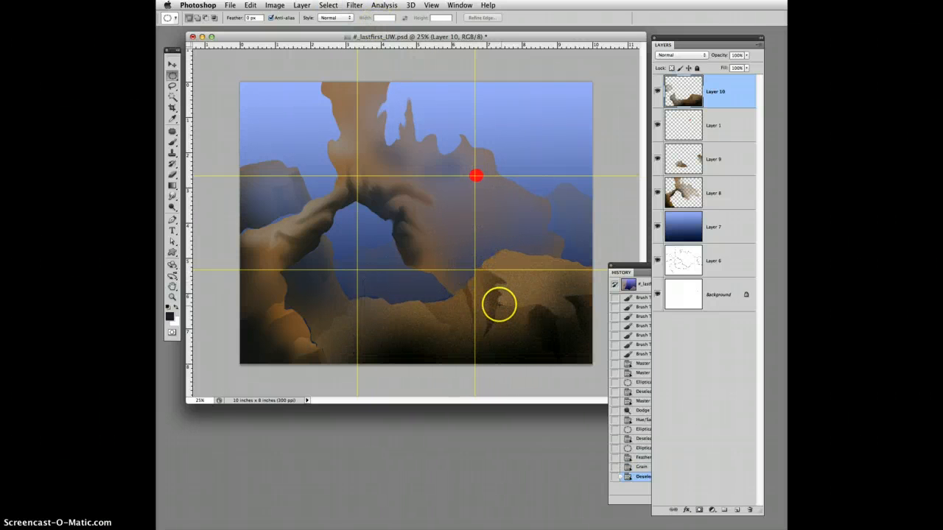
{"action": "mouse_move", "coordinate": [411, 333]}
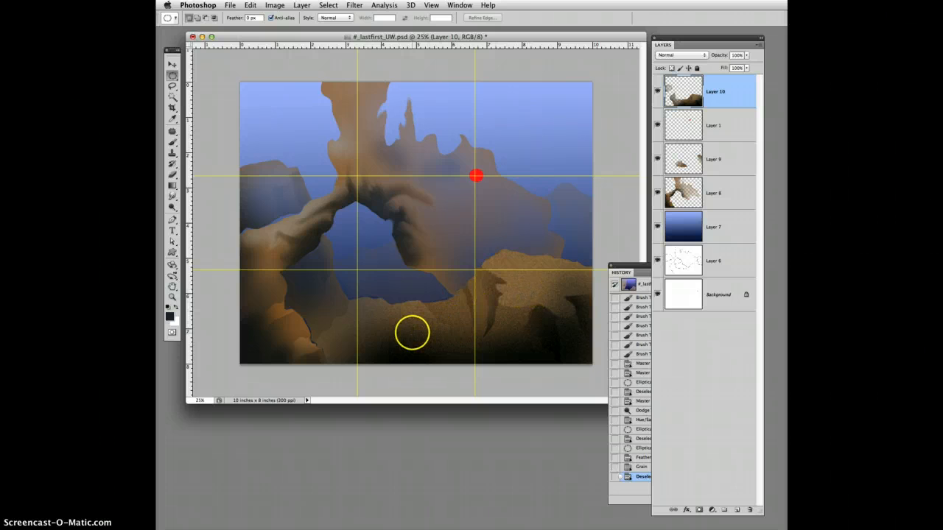
{"action": "mouse_move", "coordinate": [333, 309]}
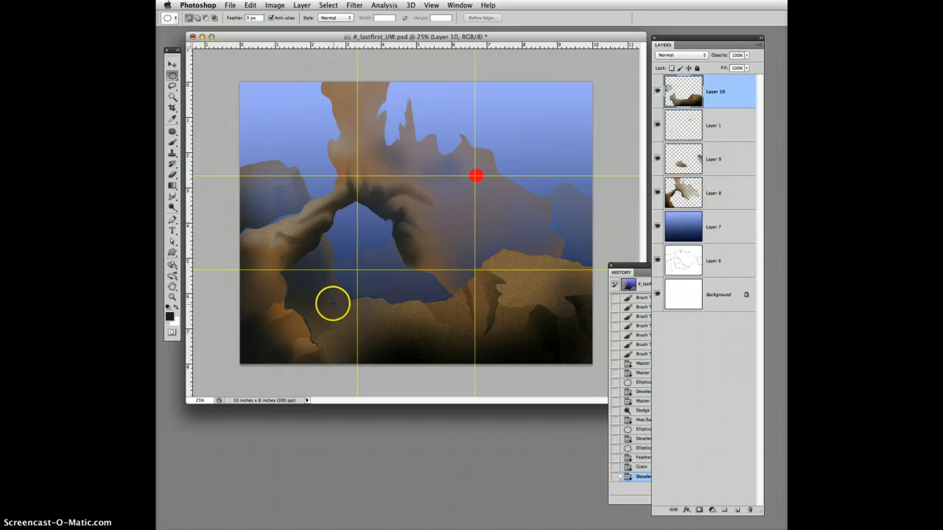
{"action": "mouse_move", "coordinate": [523, 273]}
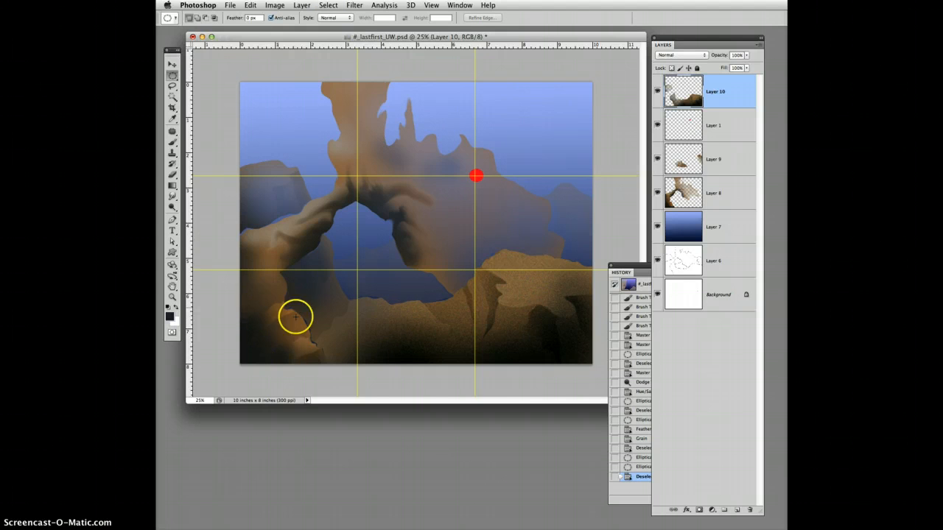
{"action": "mouse_move", "coordinate": [237, 276]}
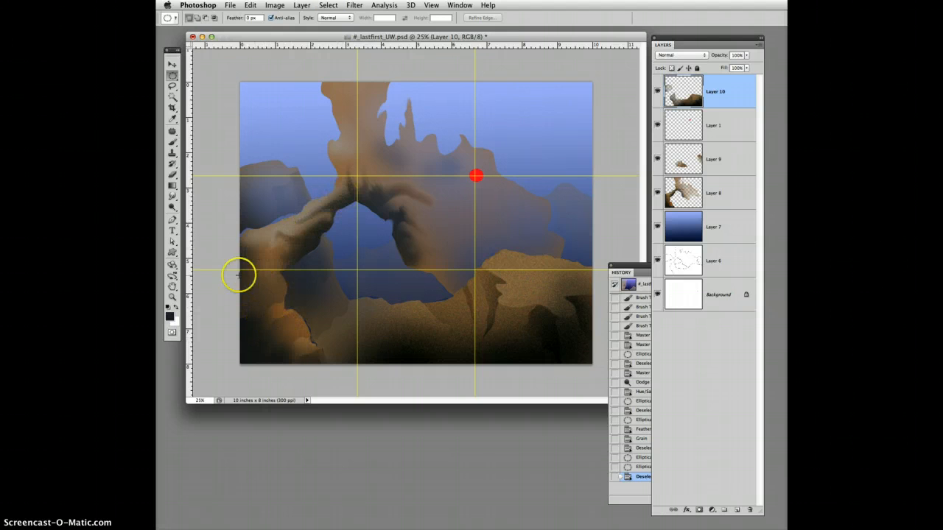
- Feather a new oval selection around the lower-left rocks with a 200-pixel radius
{"action": "left_click", "coordinate": [173, 65]}
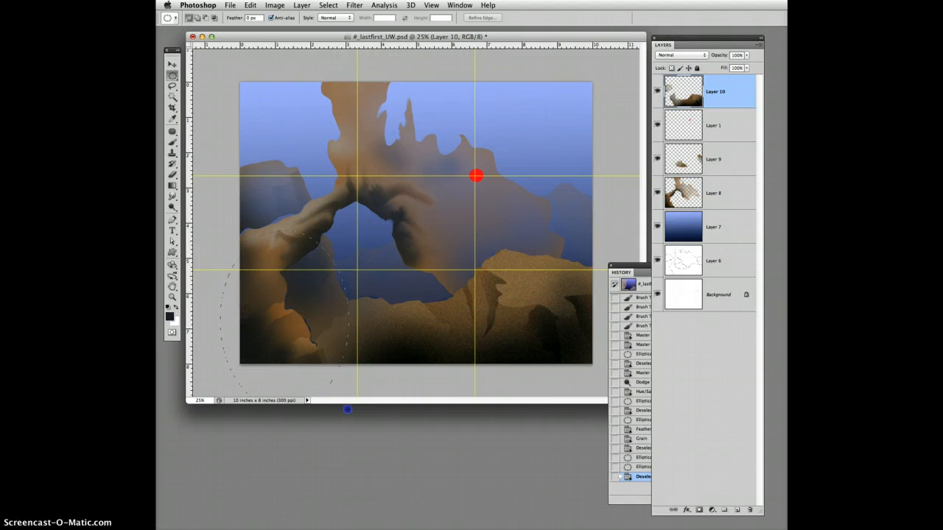
{"action": "left_click", "coordinate": [327, 6]}
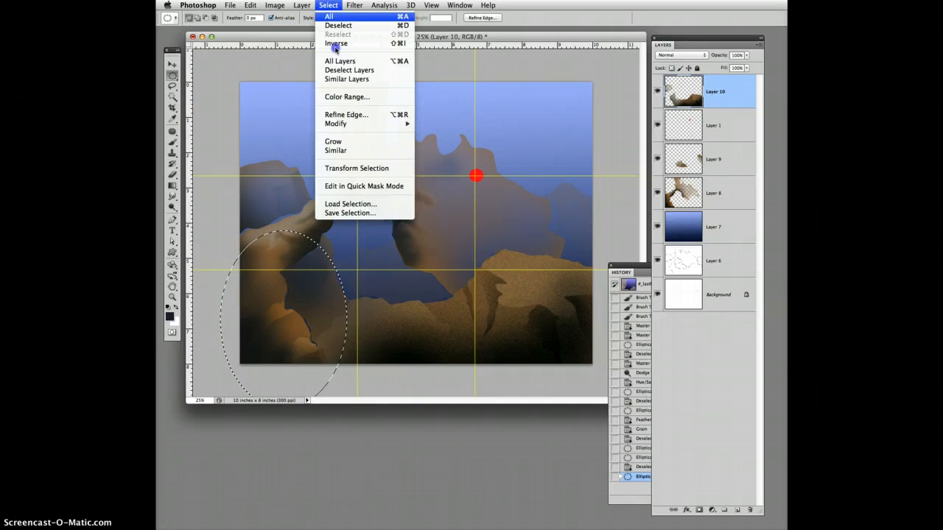
{"action": "mouse_move", "coordinate": [336, 124]}
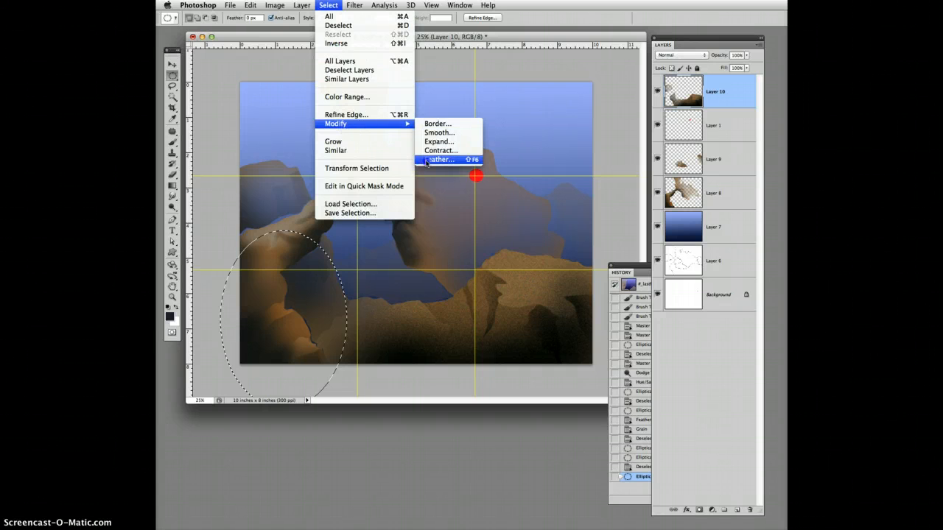
{"action": "left_click", "coordinate": [439, 159]}
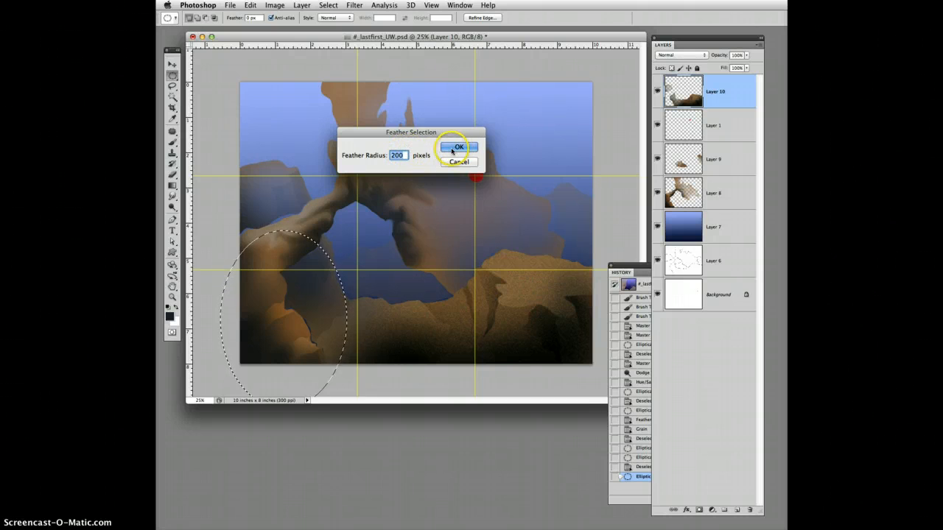
{"action": "left_click", "coordinate": [458, 148]}
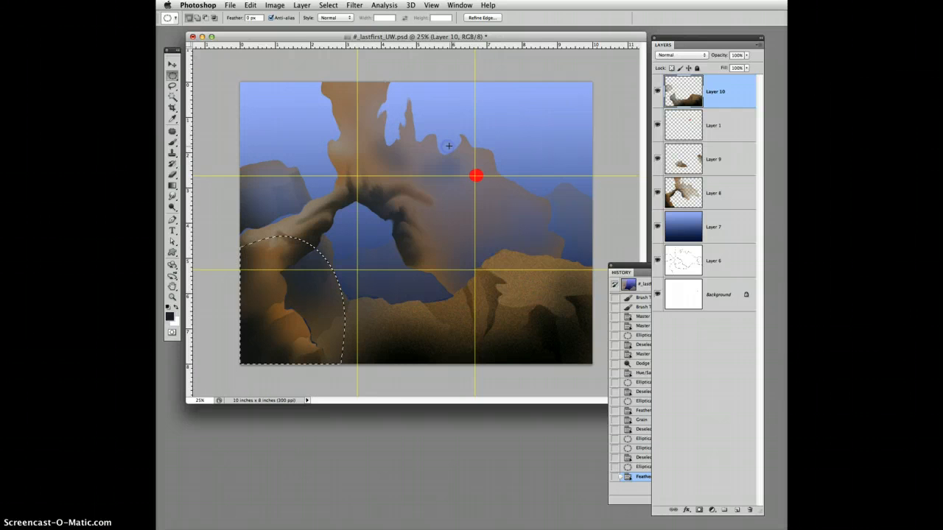
{"action": "left_click", "coordinate": [353, 6]}
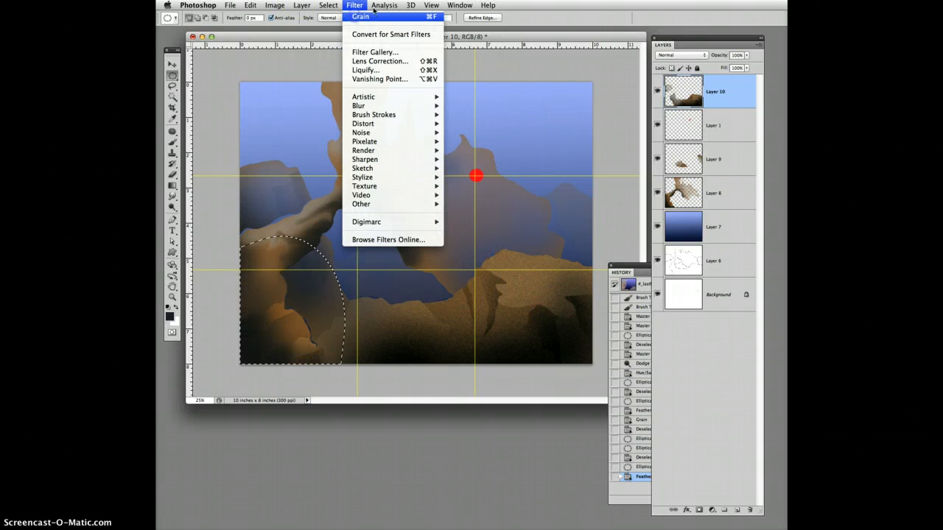
- Reapply the Grain filter to the lower-left area, then target Layer 8
{"action": "left_click", "coordinate": [360, 16]}
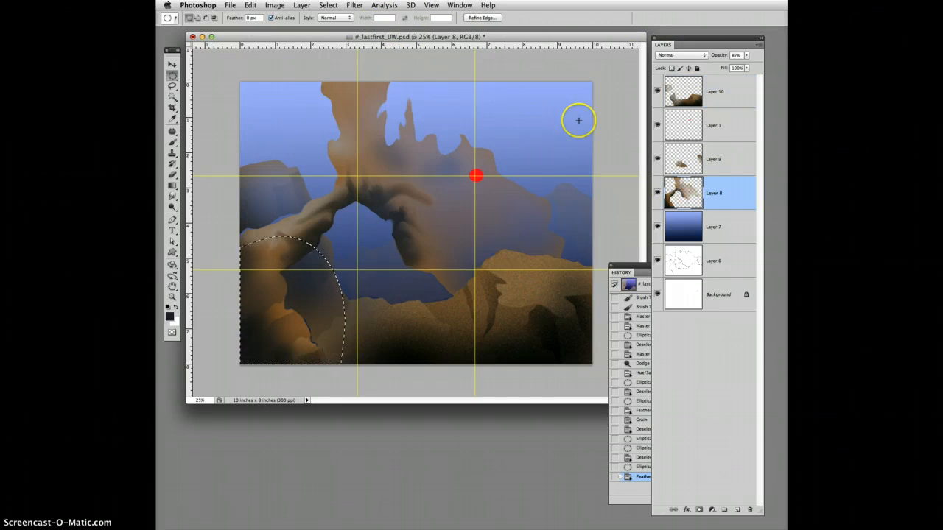
{"action": "left_click", "coordinate": [353, 6]}
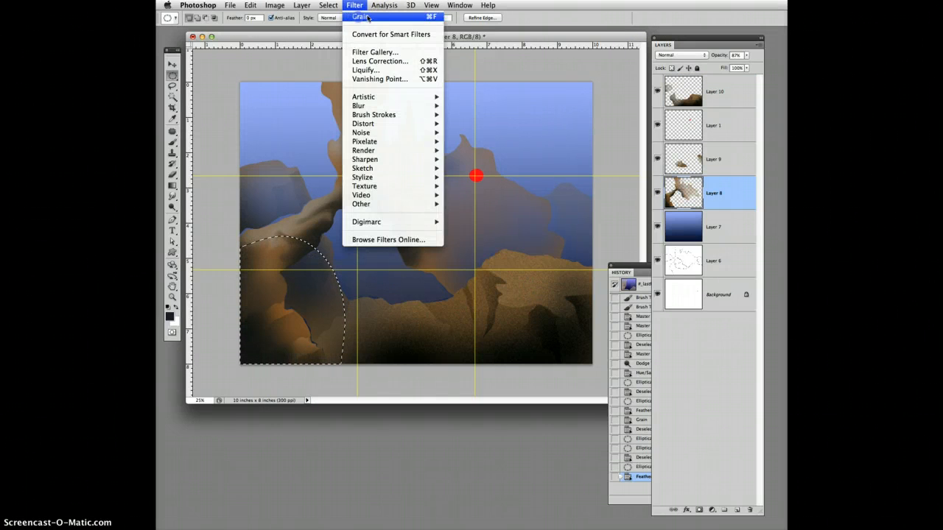